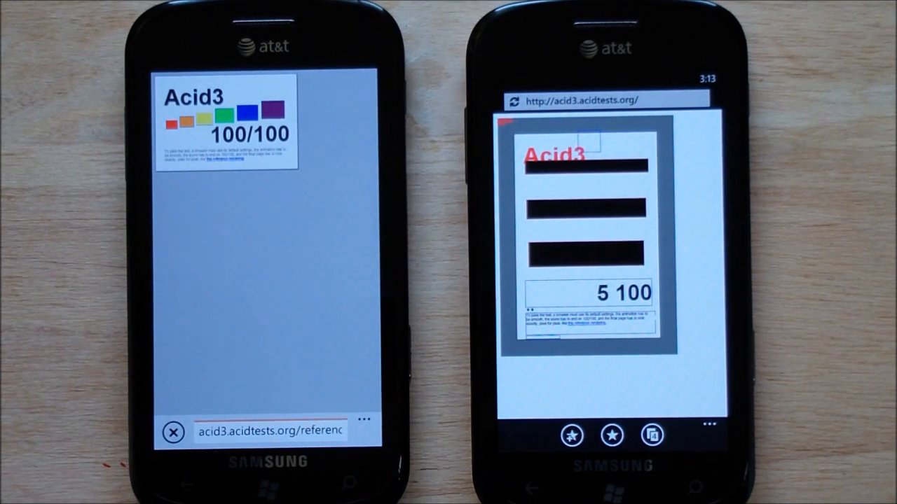
- Open the IE Test Drive demo list and scroll down to HTML5 Sudoku and Maze Solver
{"action": "left_click", "coordinate": [173, 431]}
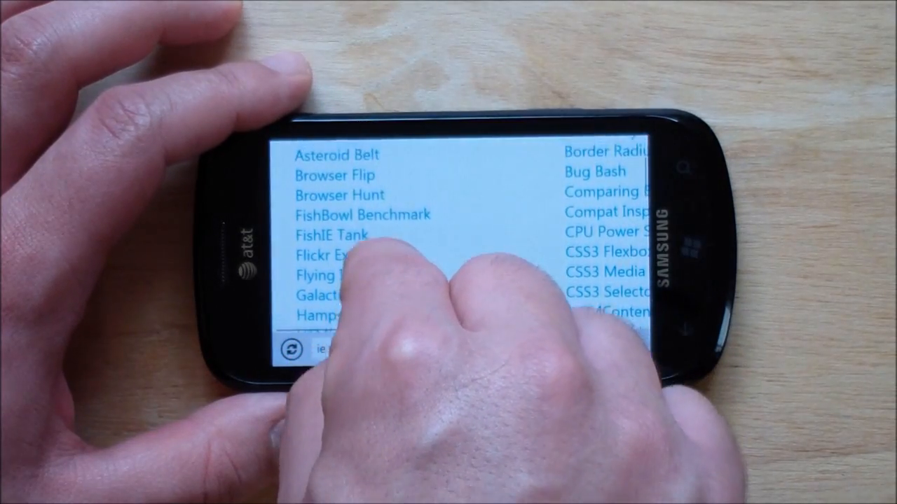
{"action": "scroll", "scroll_direction": "down", "scroll_amount": 3}
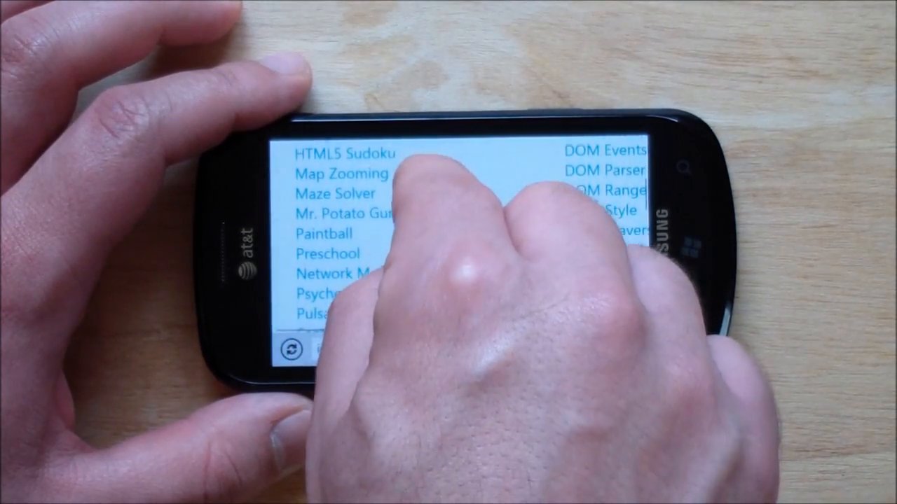